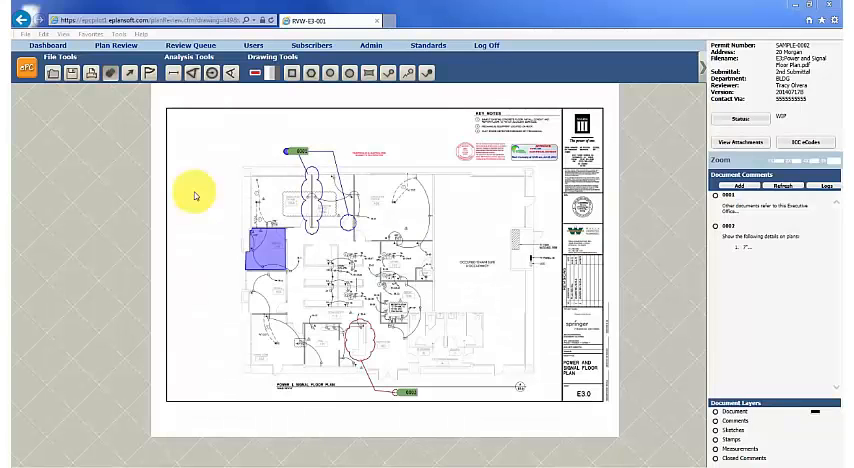
mouse_move(197, 180)
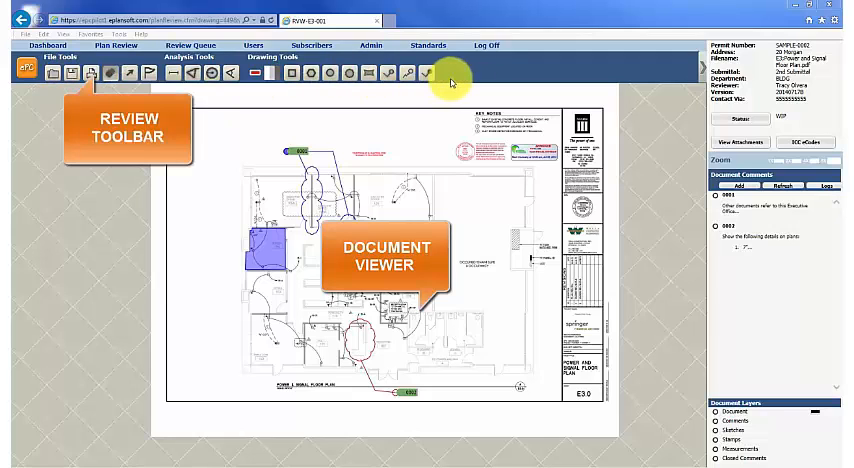
mouse_move(765, 62)
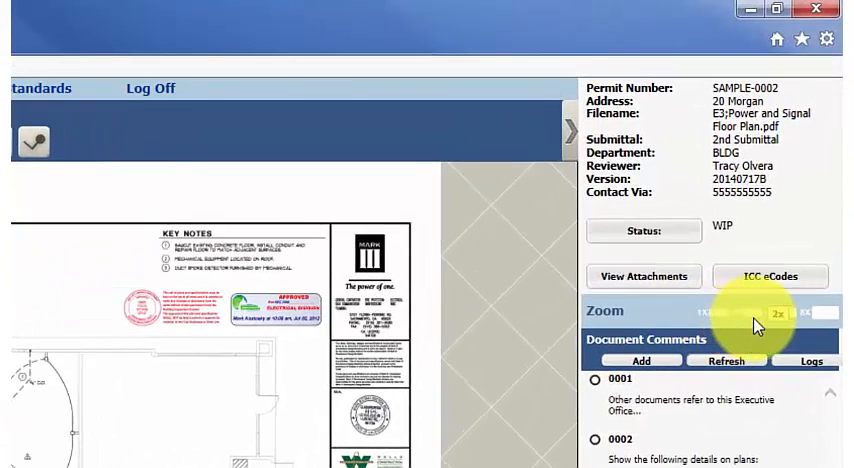
Zoom the power and signal floor plan to 2x.
left_click(812, 311)
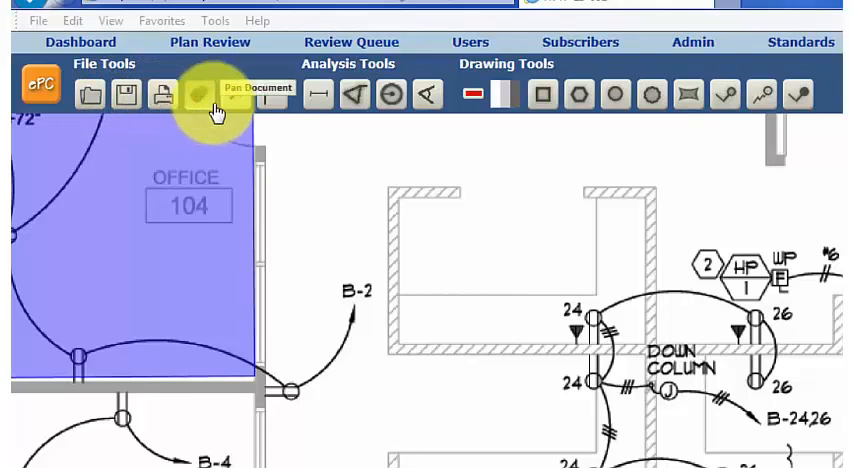
mouse_move(266, 95)
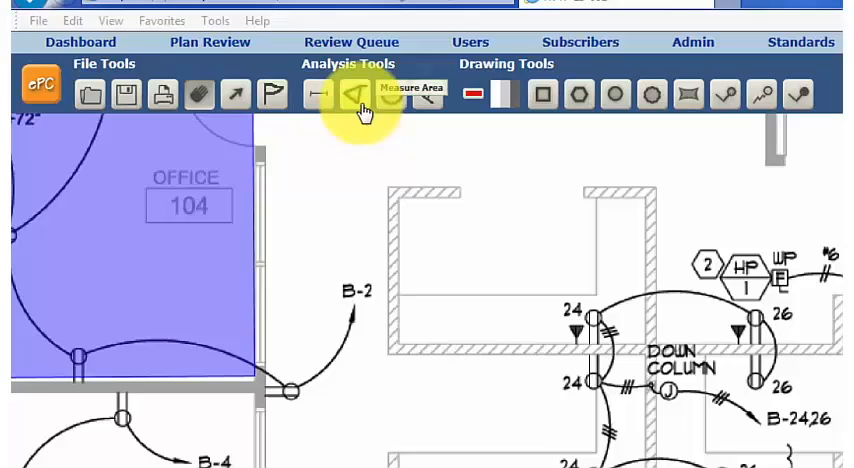
mouse_move(398, 95)
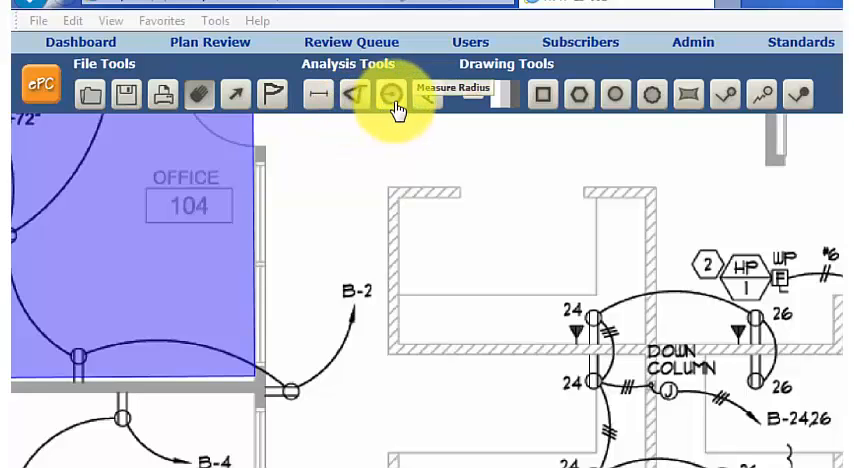
mouse_move(425, 97)
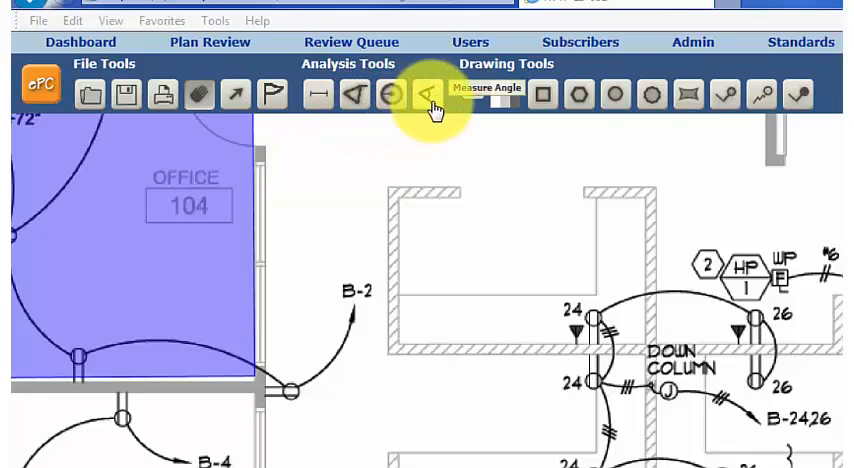
mouse_move(472, 95)
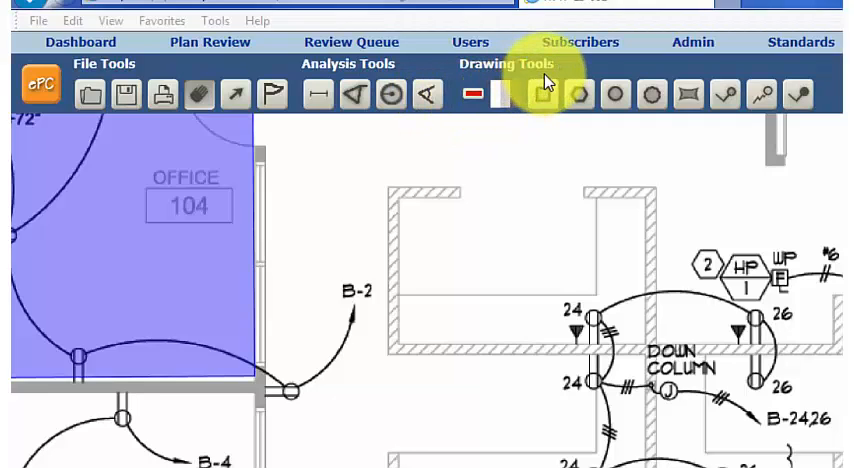
mouse_move(540, 95)
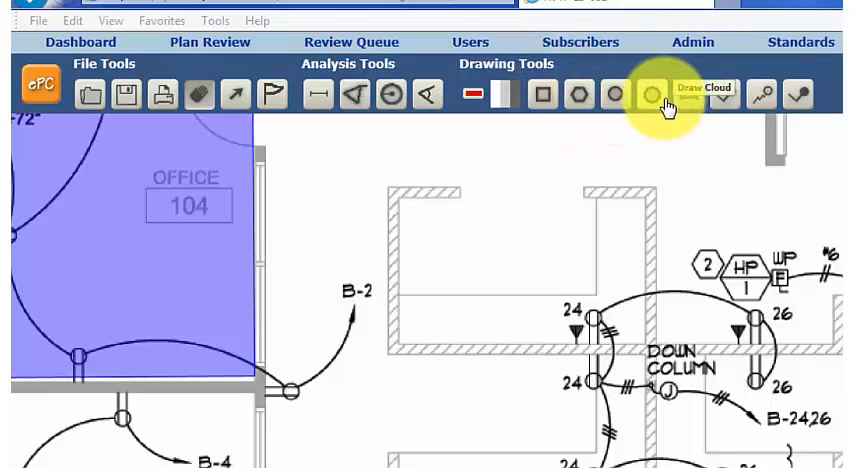
mouse_move(688, 103)
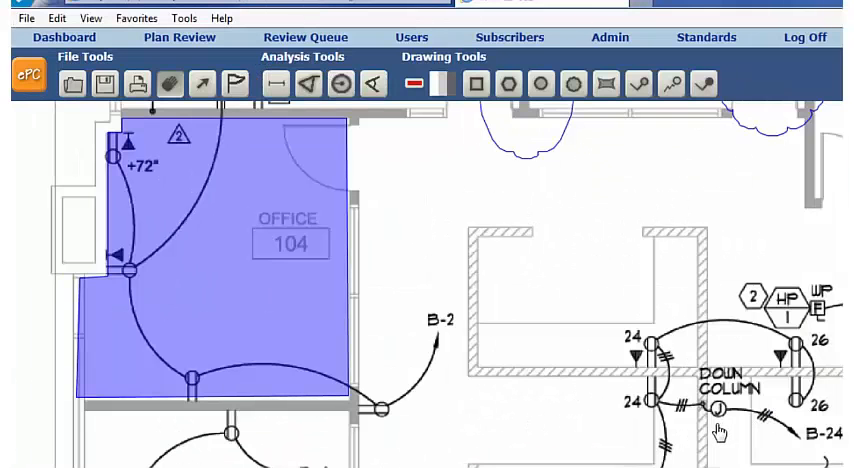
mouse_move(611, 367)
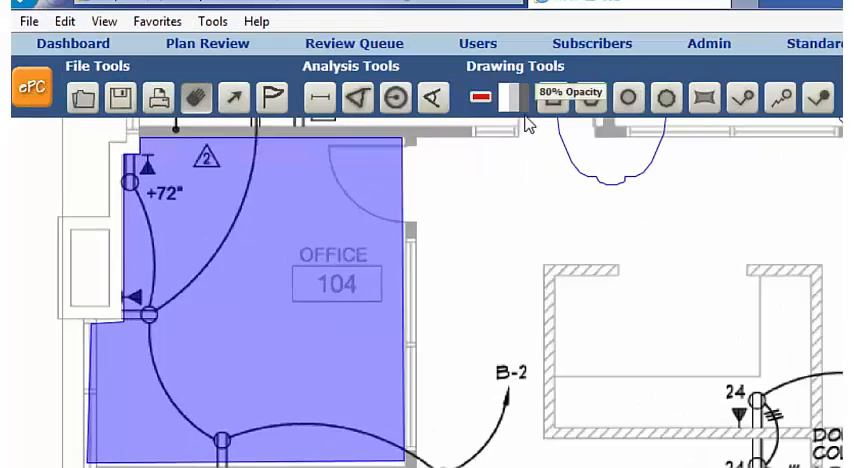
Pick Blue from the Drawing Tools colour palette for new markups.
left_click(481, 98)
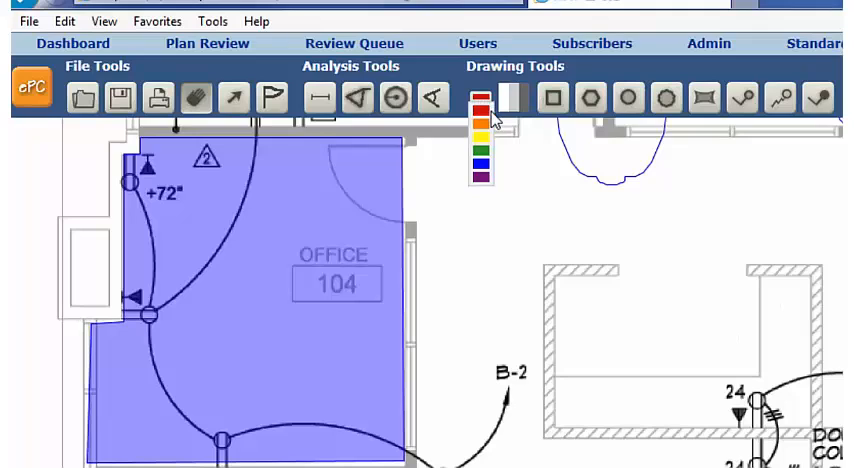
mouse_move(481, 176)
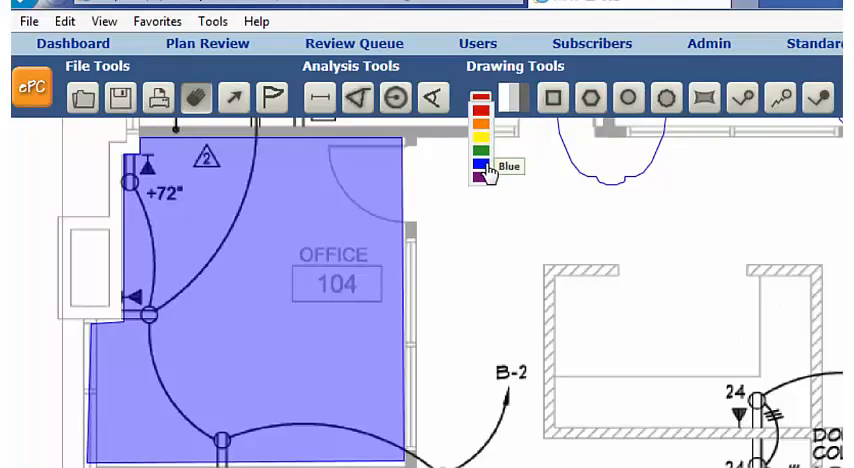
left_click(478, 167)
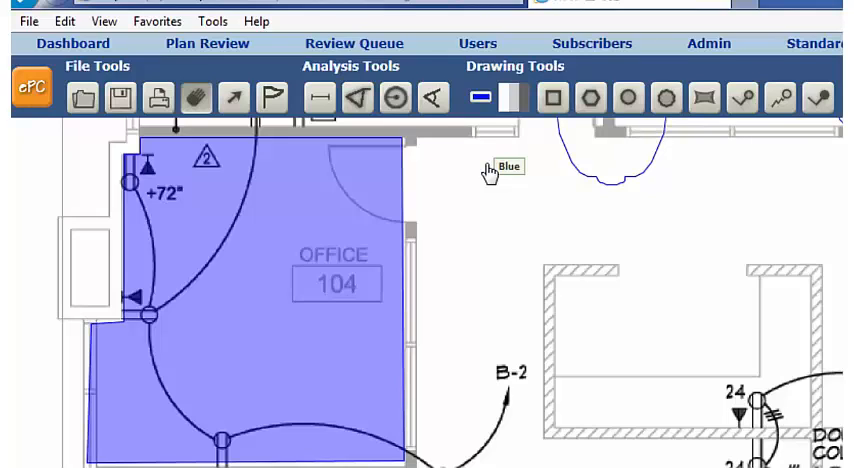
mouse_move(512, 132)
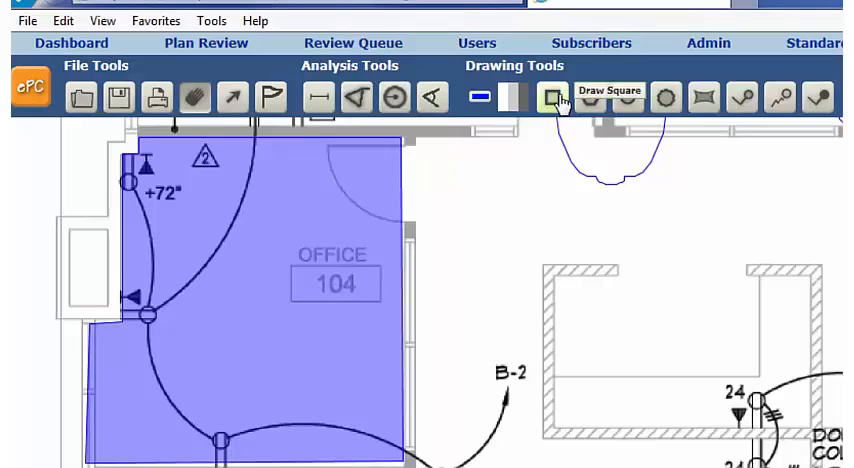
mouse_move(511, 85)
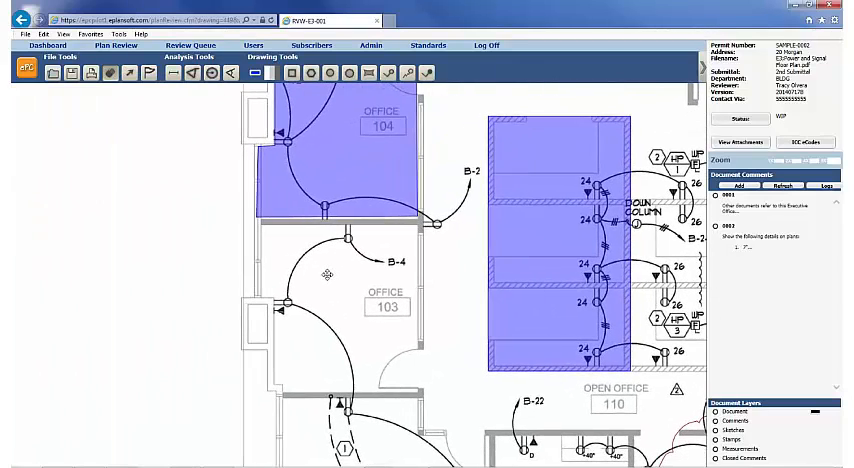
mouse_move(427, 71)
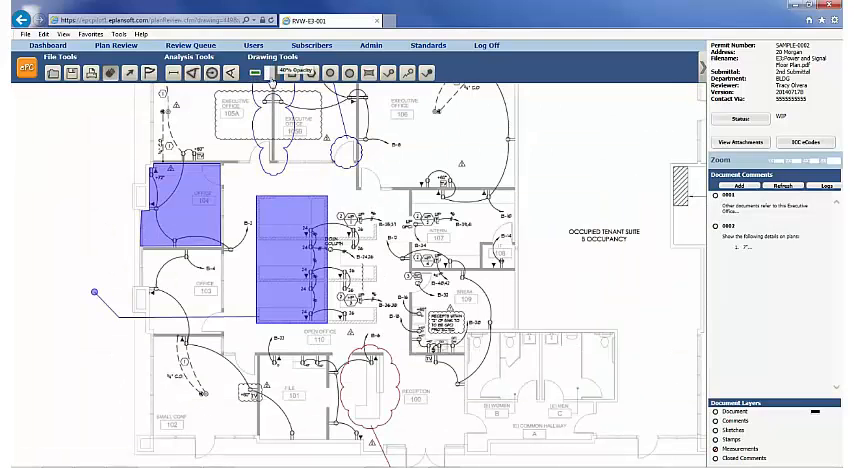
Draw a rectangle over the strip of circuits beside the down column.
left_click_drag(411, 189, 620, 405)
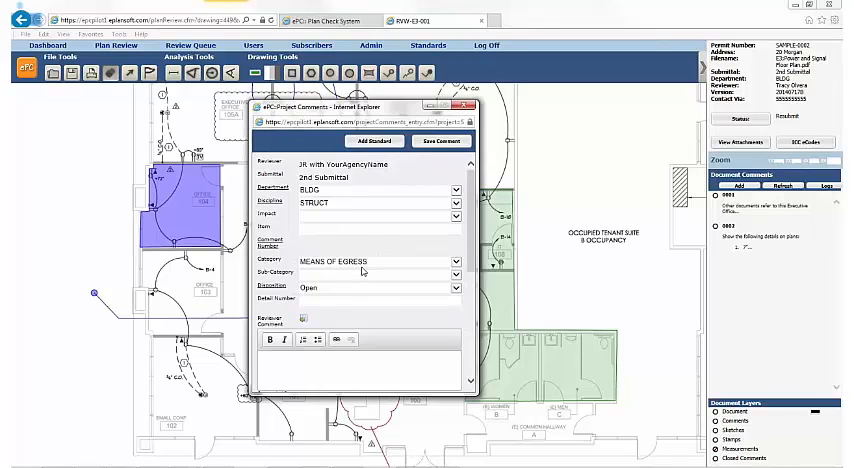
Fill comment 0003 from a standard comment requesting construction type, floor area and occupancy, and save.
type("This area not referenced in other documents. Provide")
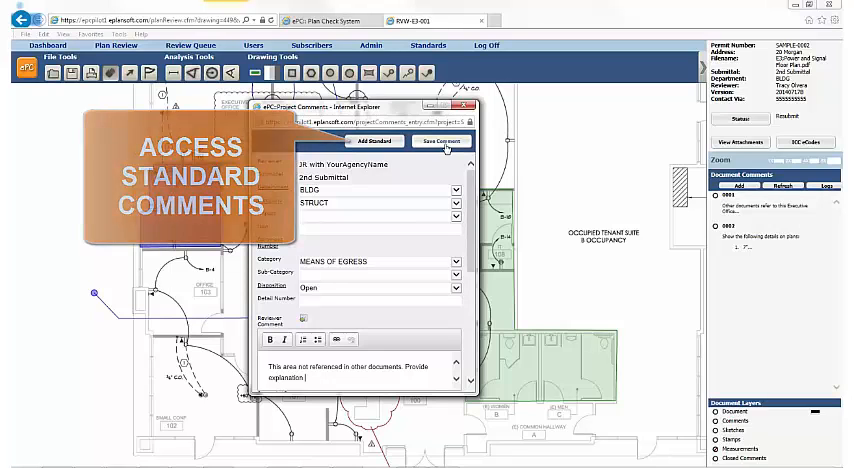
left_click(369, 139)
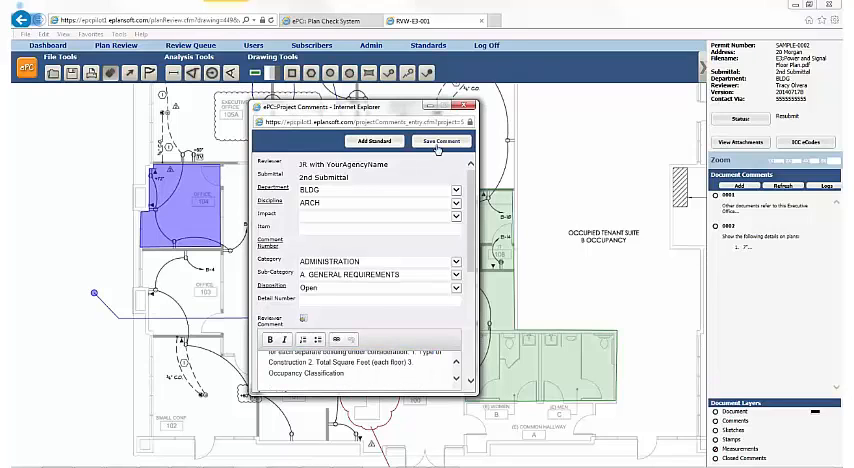
left_click(440, 140)
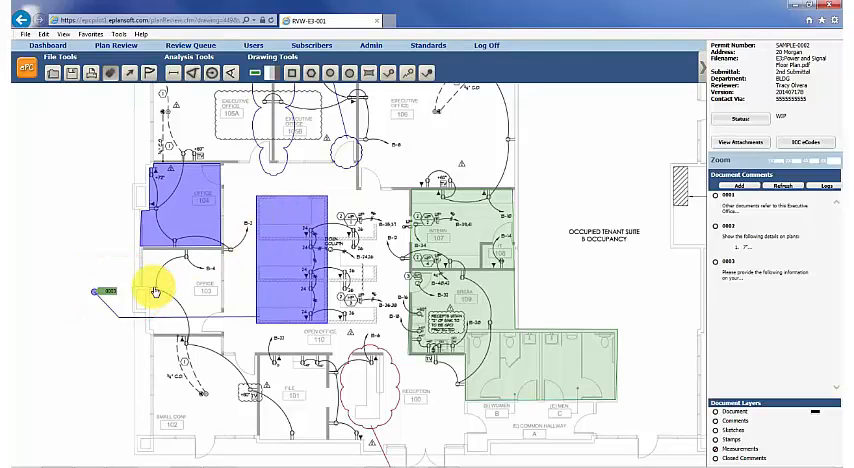
Show the popup for the 0003 comment tag on the plan.
left_click(103, 291)
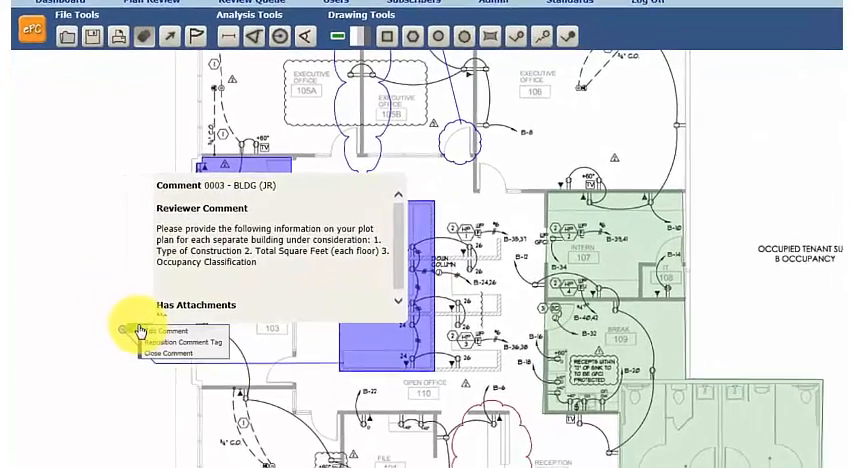
left_click(166, 331)
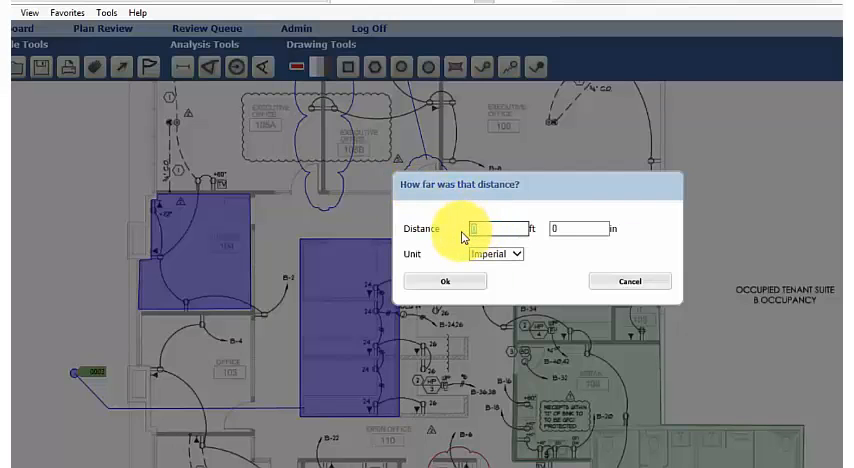
Save the finished distance measurement and acknowledge the 'Distance was successfully saved' message.
left_click(444, 281)
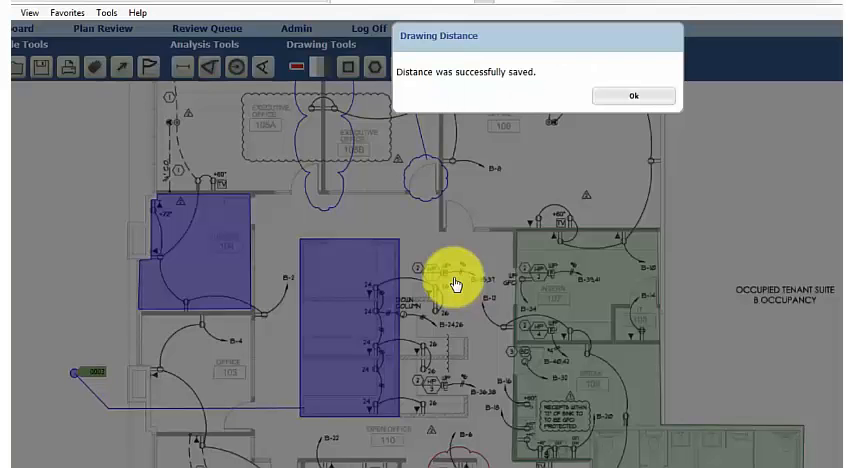
left_click(634, 95)
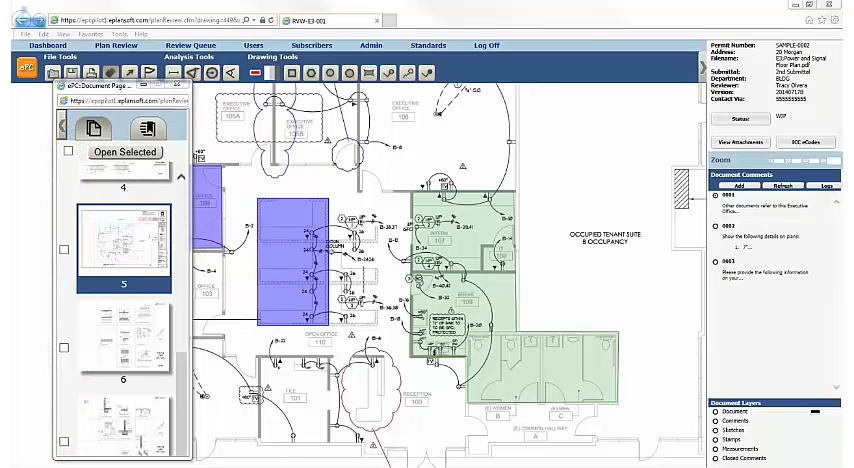
Close the ePC Document Page thumbnails to return to the floor plan.
left_click(62, 130)
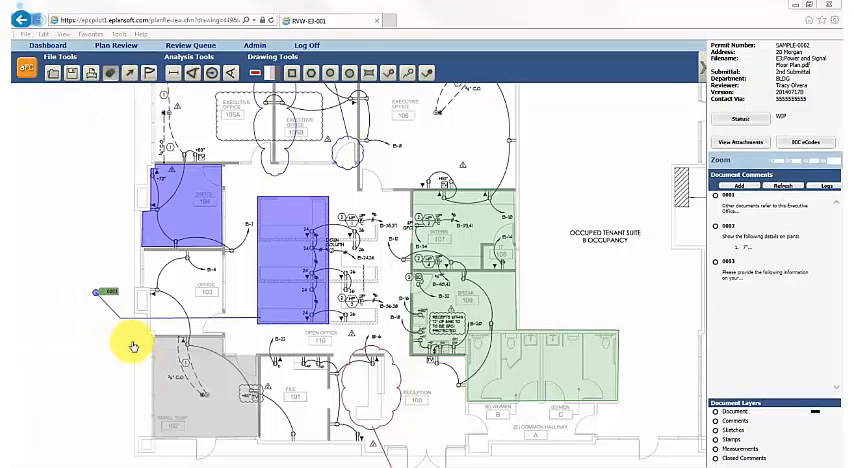
left_click(53, 72)
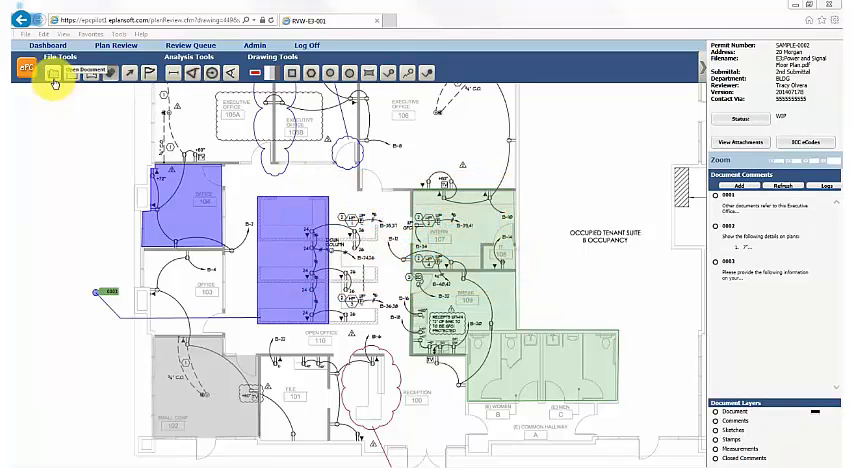
Select E3-001 Power and Signal Floor Plan version 20140717A to open as a red overlay.
left_click(52, 72)
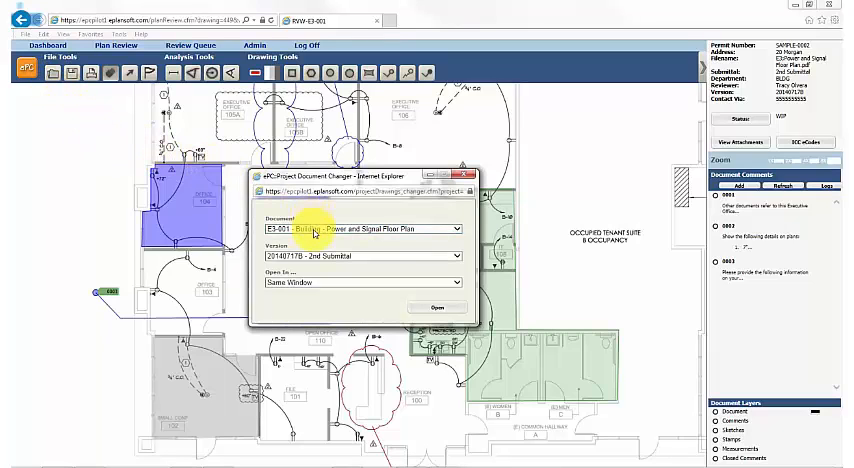
left_click(459, 229)
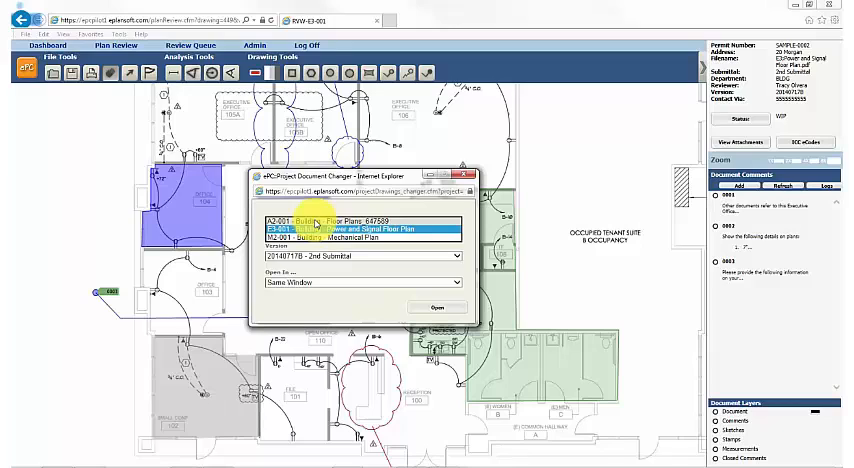
left_click(360, 228)
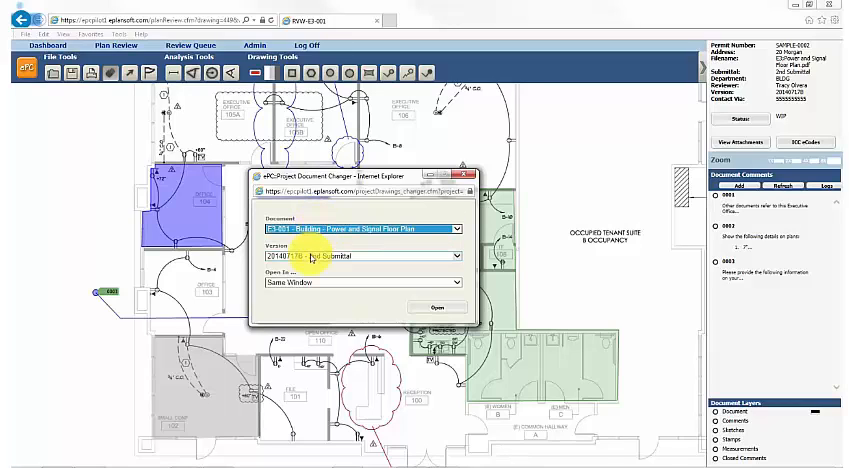
left_click(456, 256)
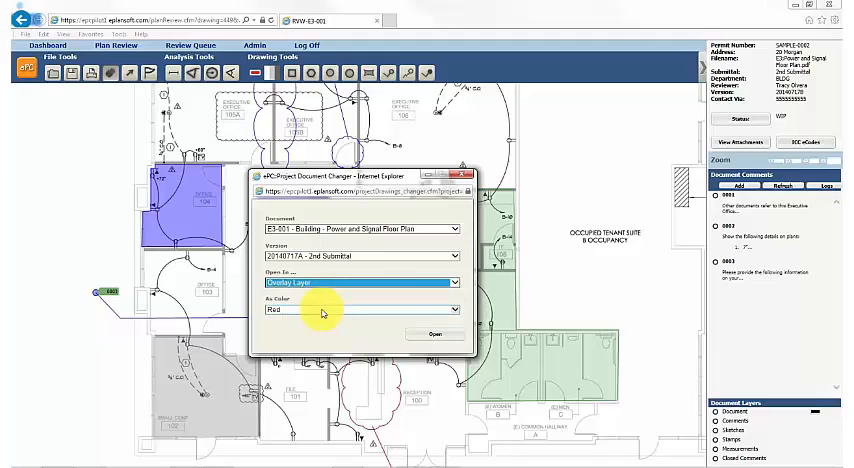
mouse_move(338, 314)
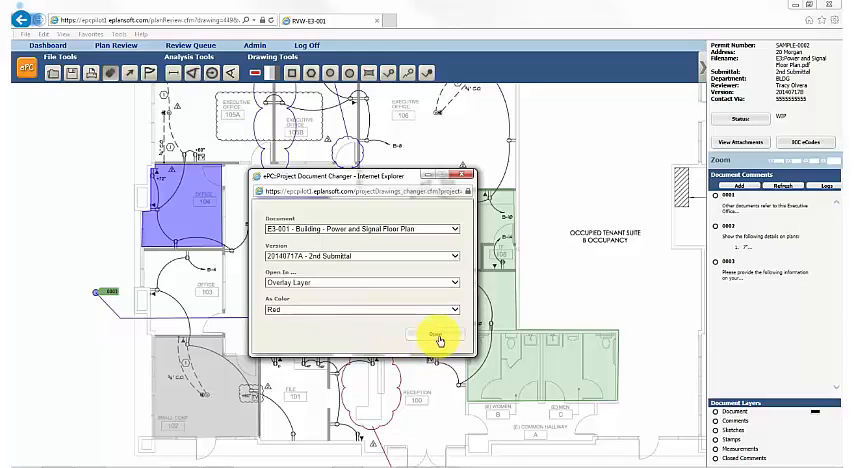
left_click(438, 335)
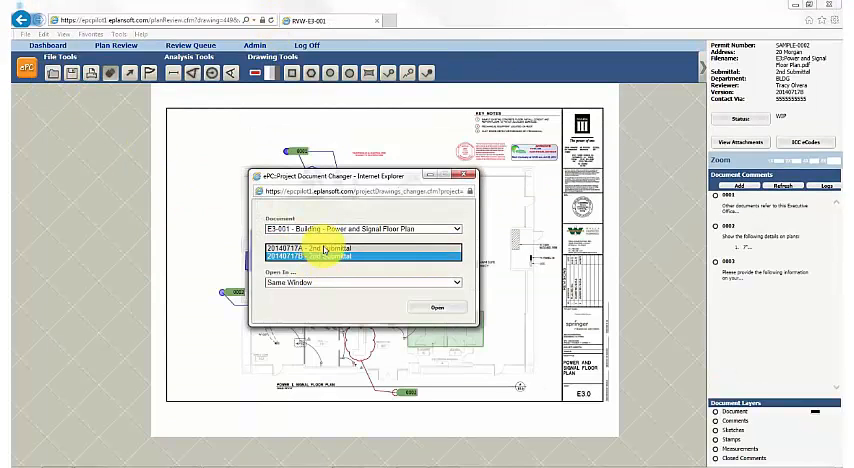
Pick version 20140717A of the power and signal floor plan for comparison.
left_click(437, 306)
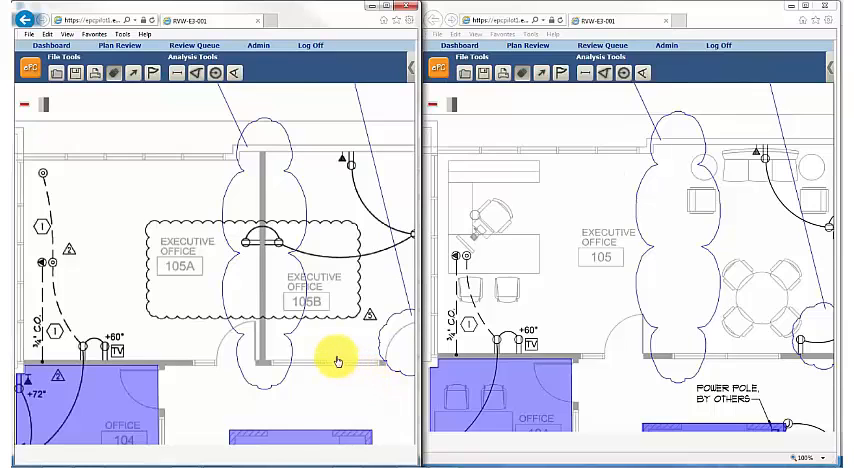
mouse_move(696, 258)
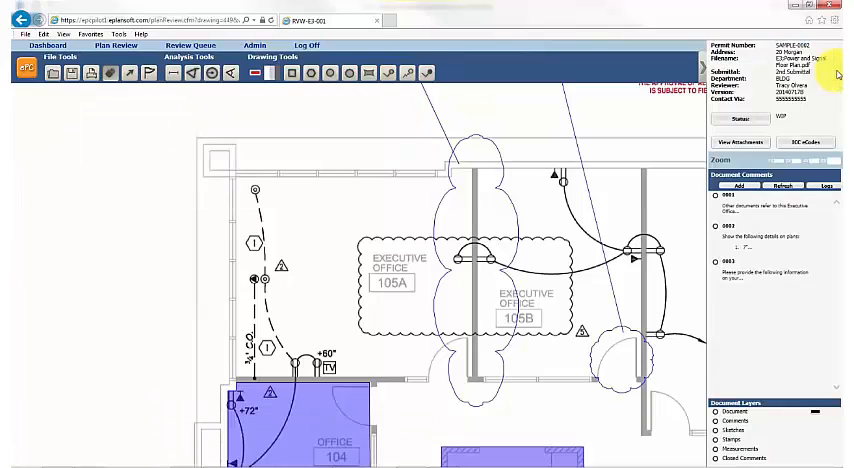
left_click(370, 72)
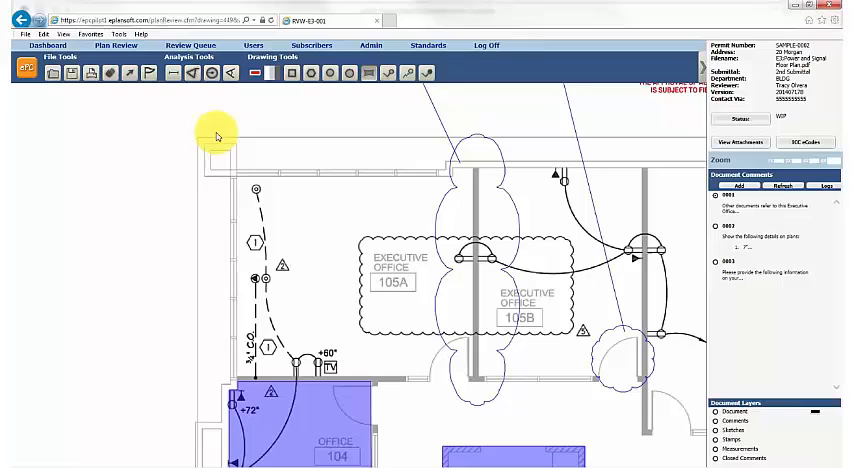
left_click_drag(217, 135, 228, 196)
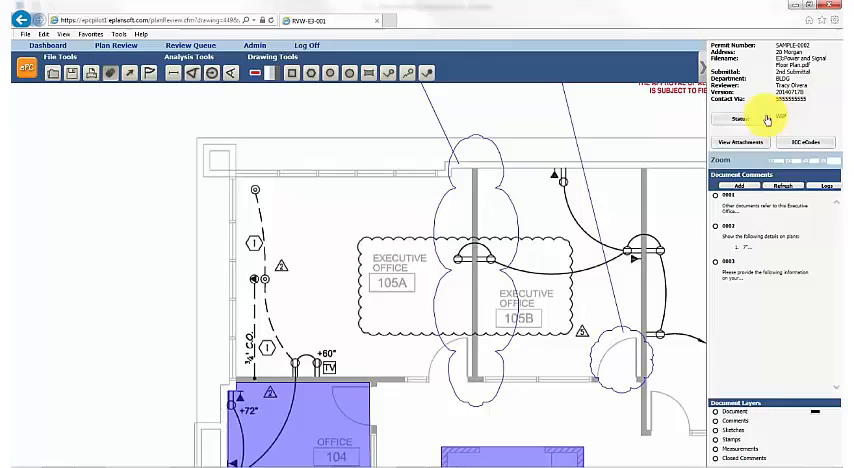
Set the drawing's review status to Resubmit.
left_click(742, 119)
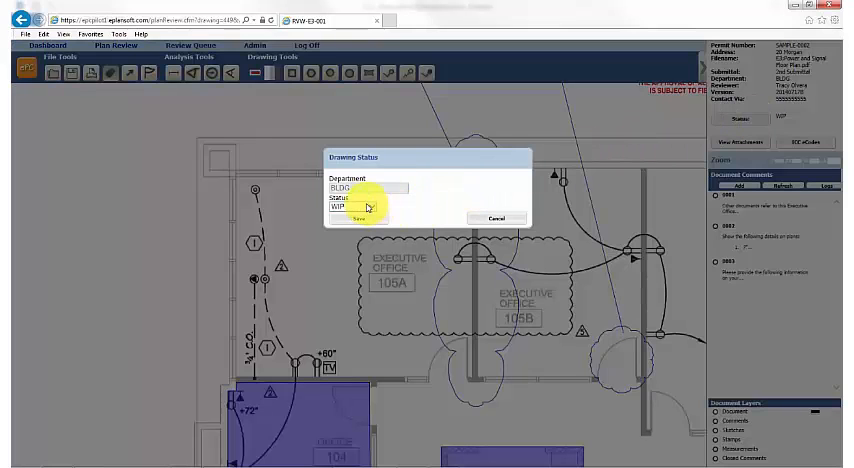
left_click(363, 208)
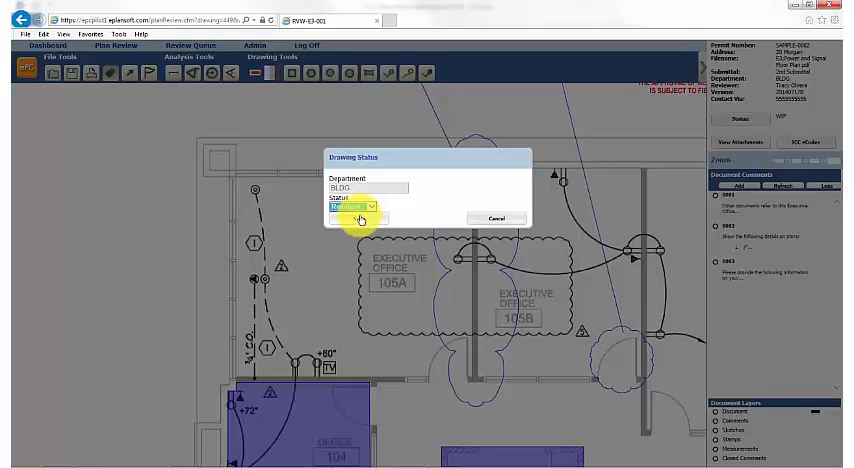
left_click(360, 218)
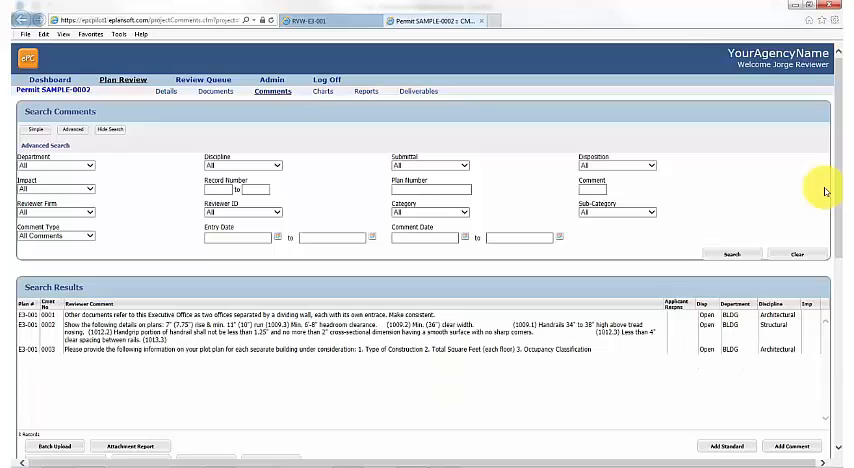
mouse_move(520, 181)
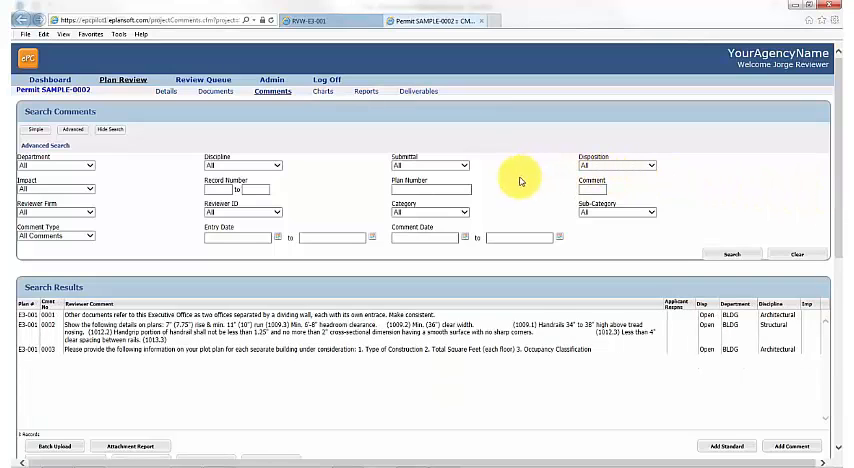
Generate the corrections report, answering the Final Deliverable prompt, grouping comments under Administration and Means of Egress.
scroll("down", 3)
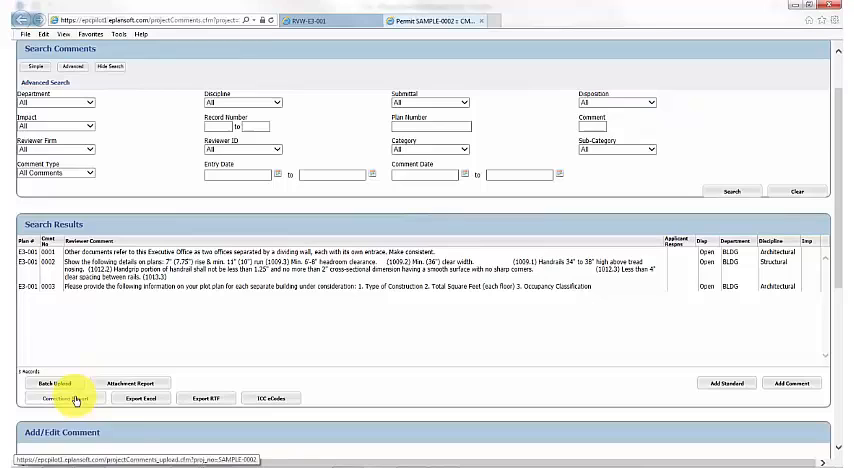
left_click(62, 398)
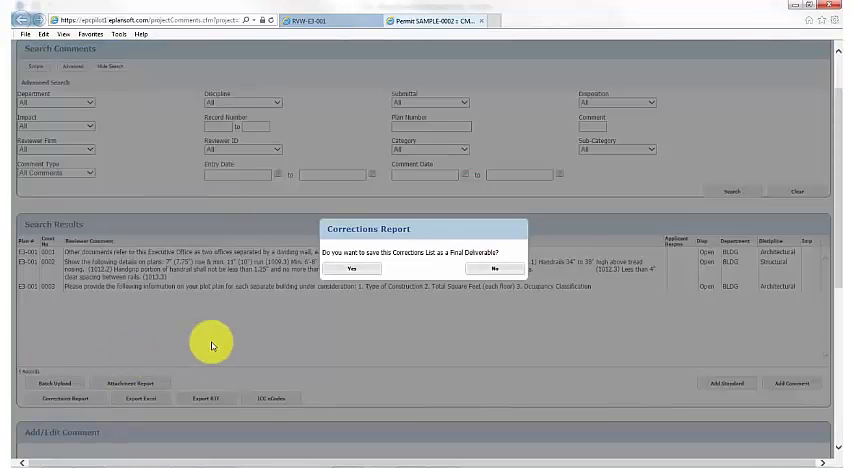
left_click(352, 268)
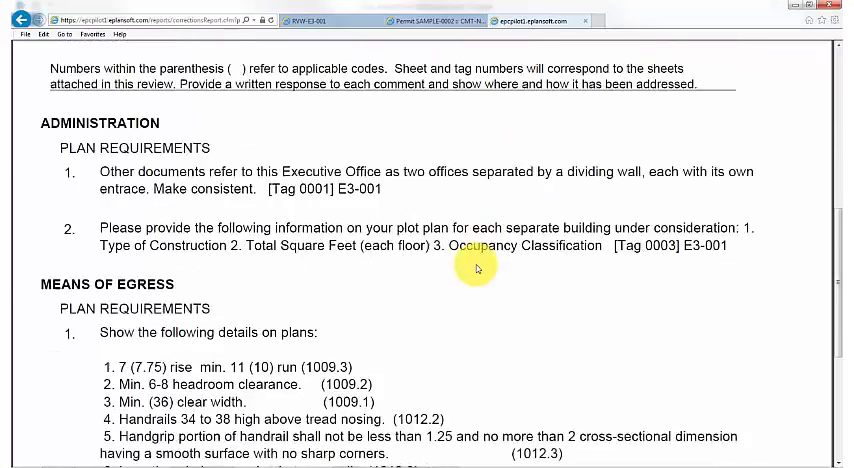
On the floor plan, open the reviewer comment for executive office tag 0001.
scroll("down", 3)
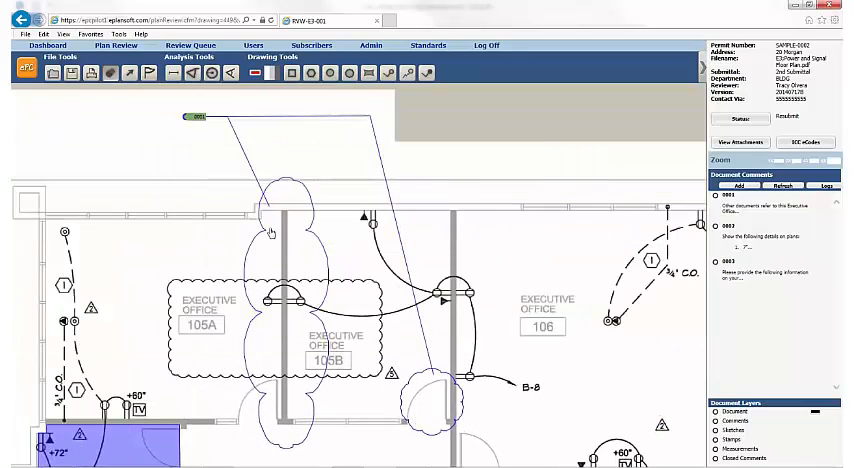
left_click(190, 117)
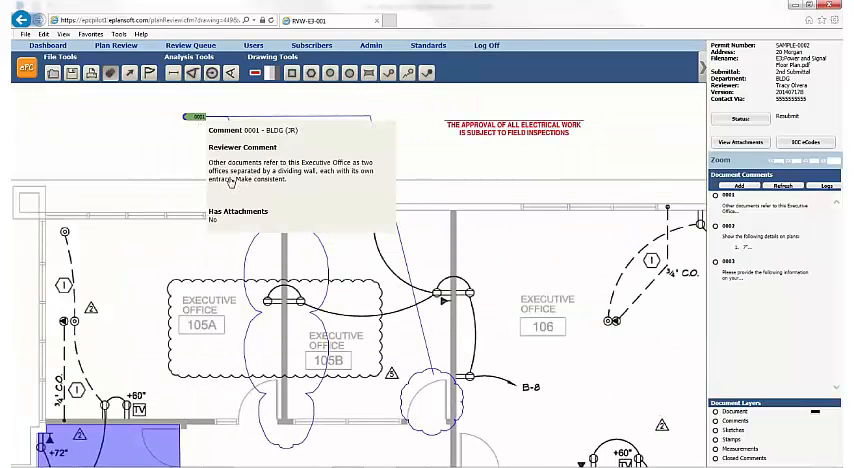